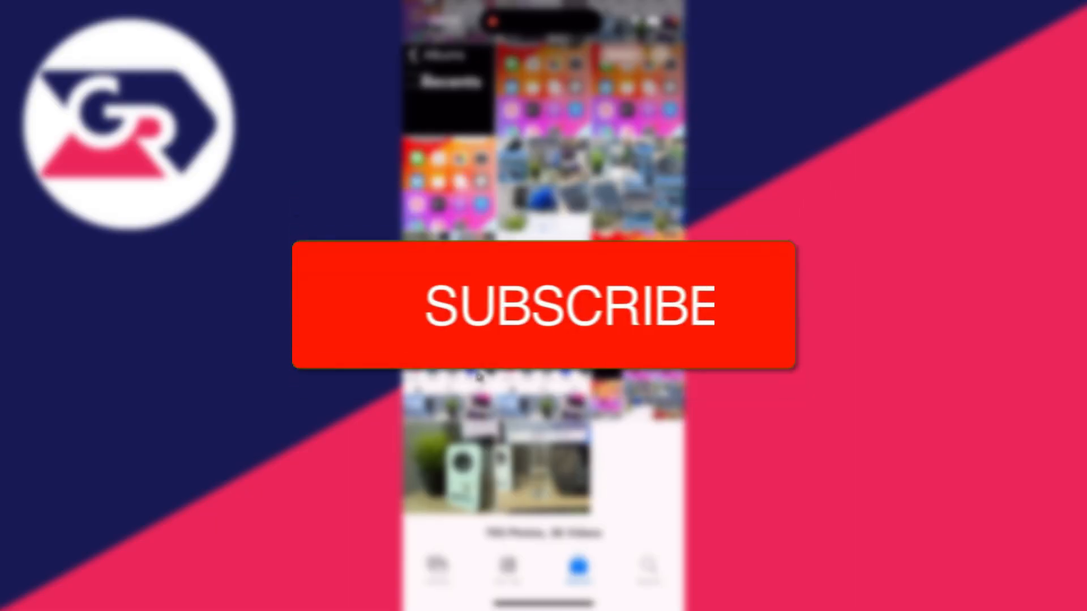
Close Photos and return to the home screen with widgets and app icons
left_click(544, 304)
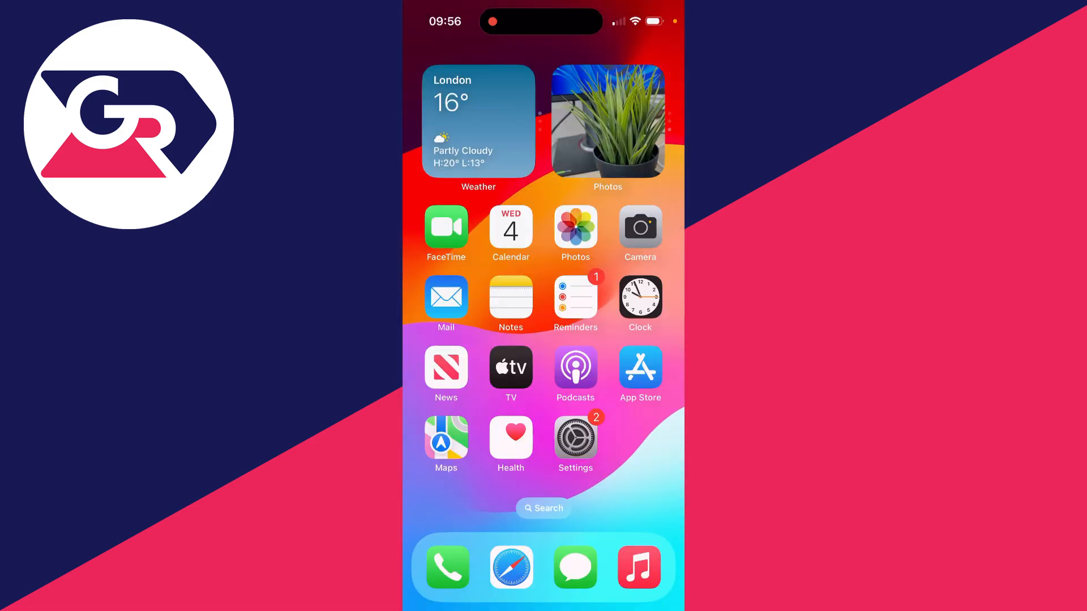
left_click(576, 438)
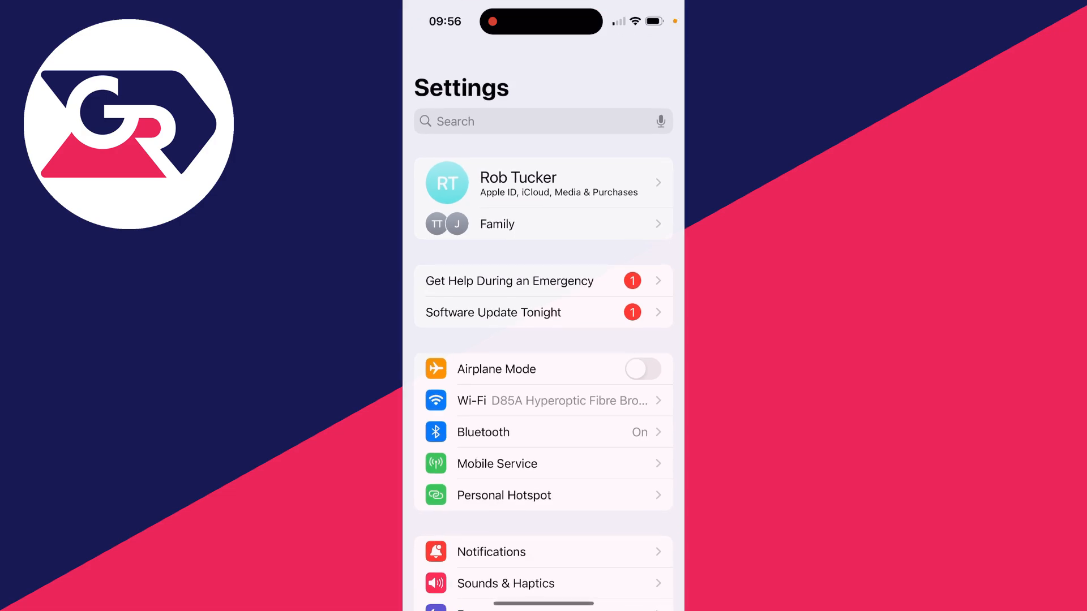
left_click(543, 182)
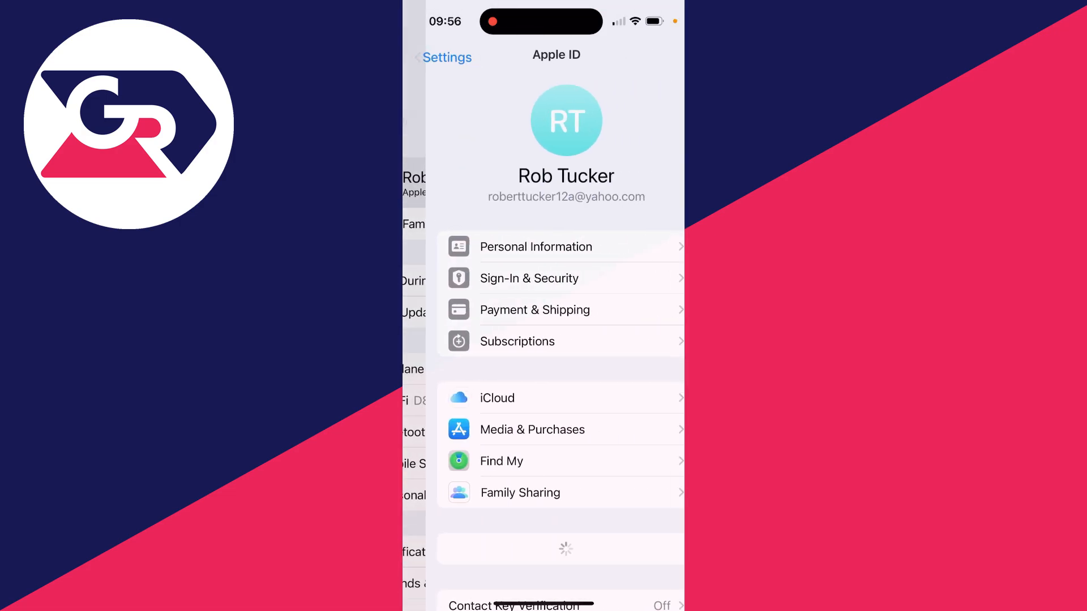
scroll("down", 3)
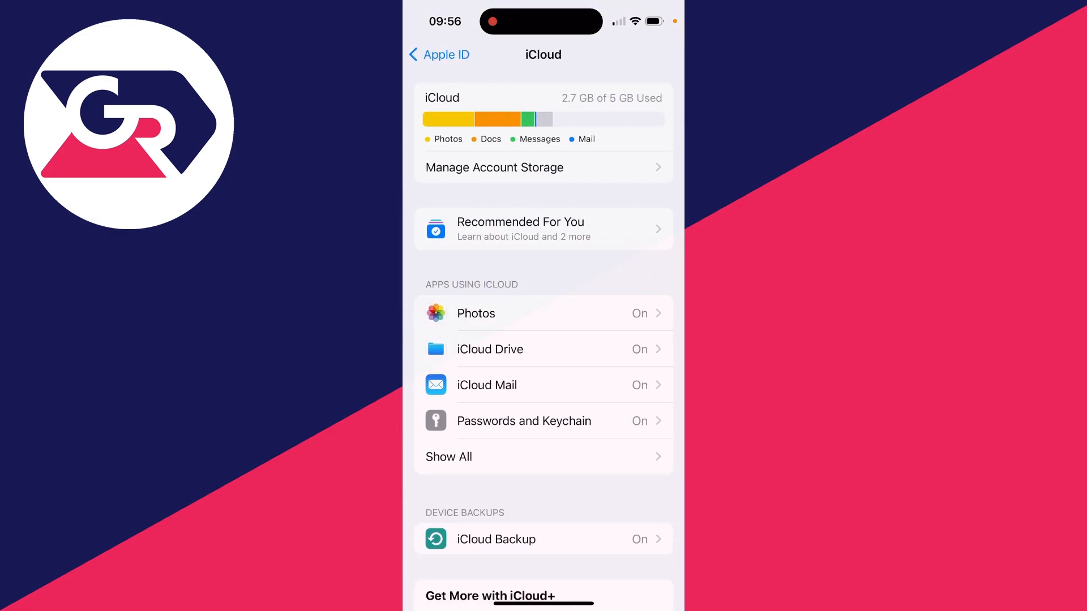
scroll("down", 3)
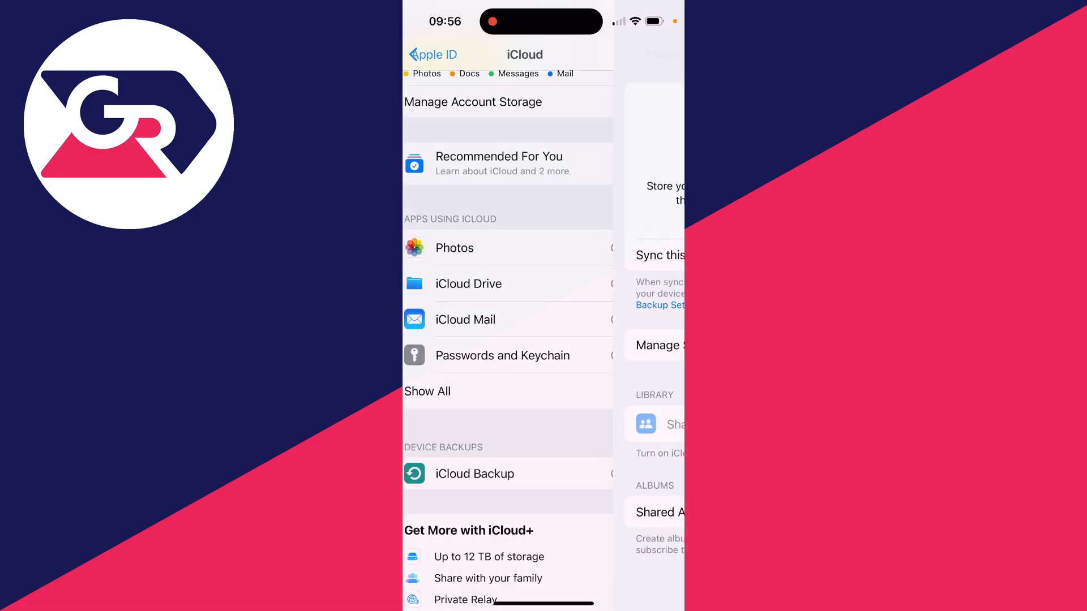
left_click(455, 248)
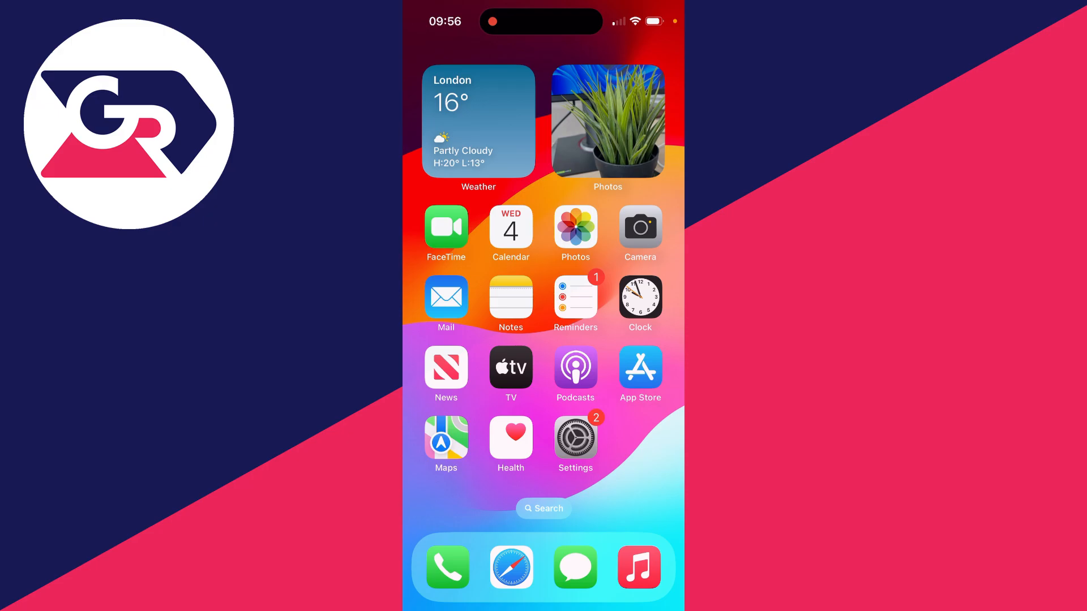
In Safari at icloud.com/photos, select the desk mat and potted plant photos
left_click(510, 568)
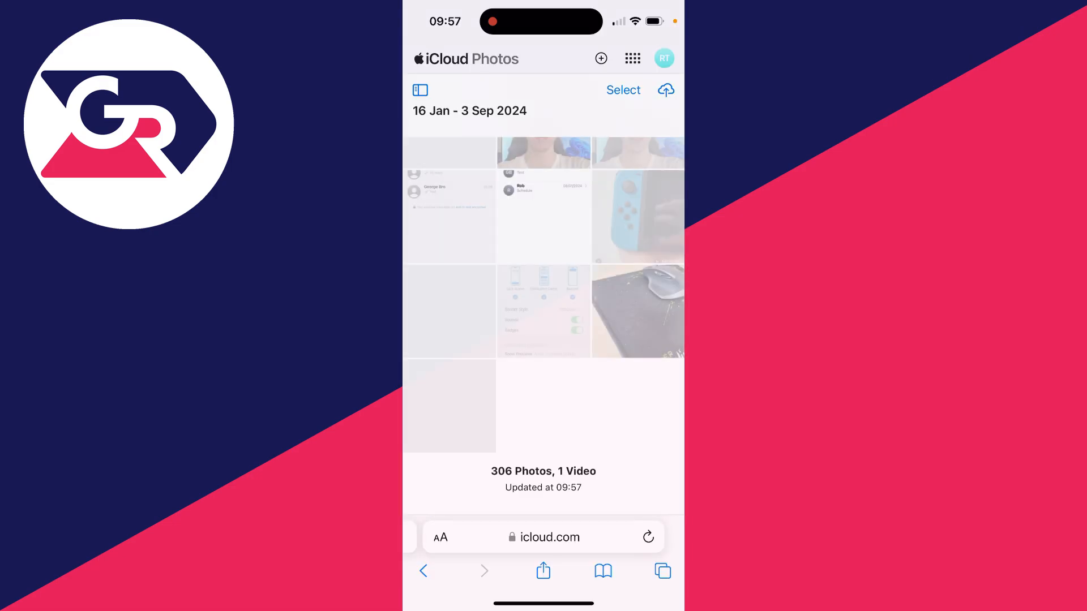
left_click(623, 91)
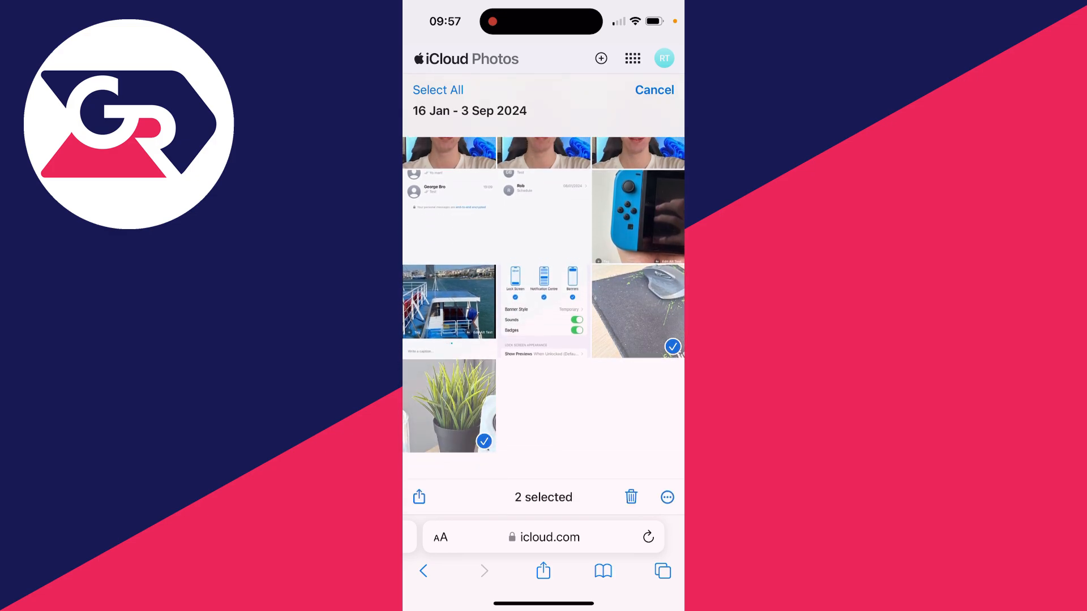
Download the two selected photos via More Download Options as iCloud Photos.zip
left_click(666, 497)
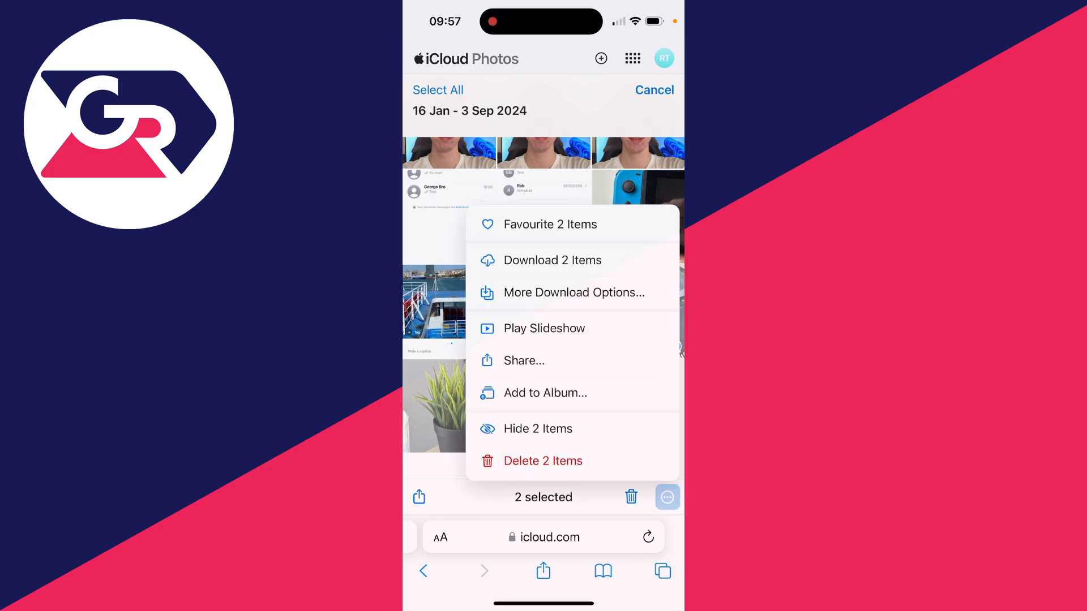
left_click(573, 292)
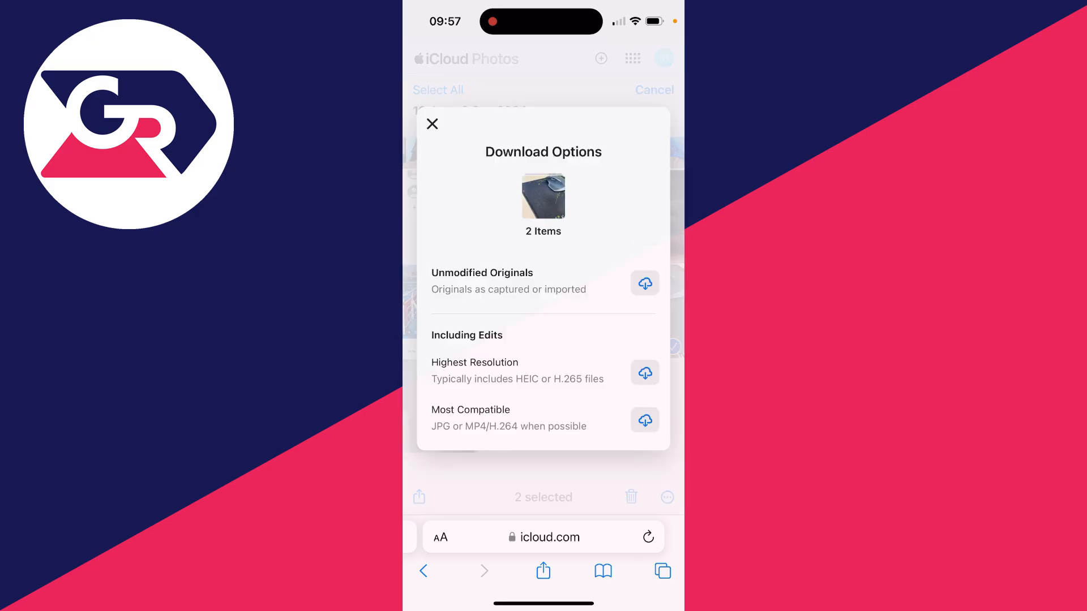
left_click(643, 283)
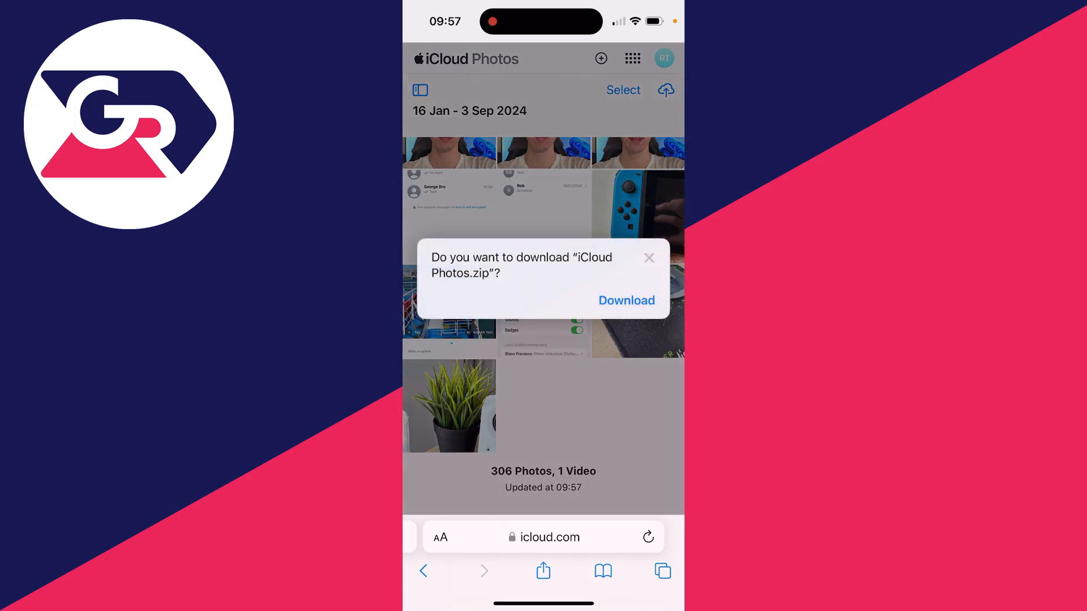
left_click(627, 300)
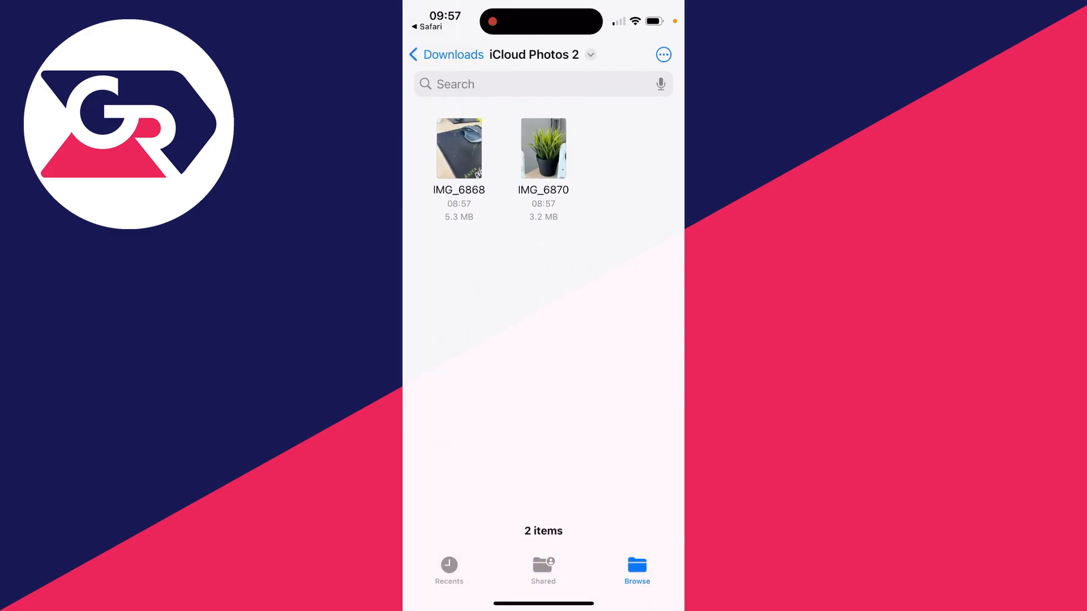
Select IMG_6868 and IMG_6870 in Files and bring up the share sheet for both
left_click(663, 54)
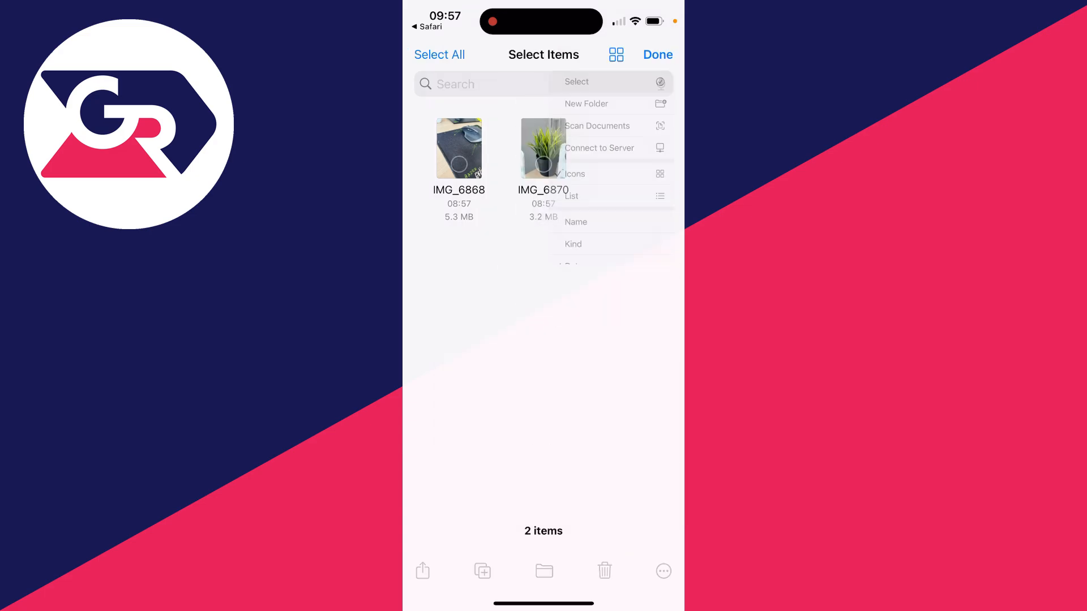
left_click(439, 55)
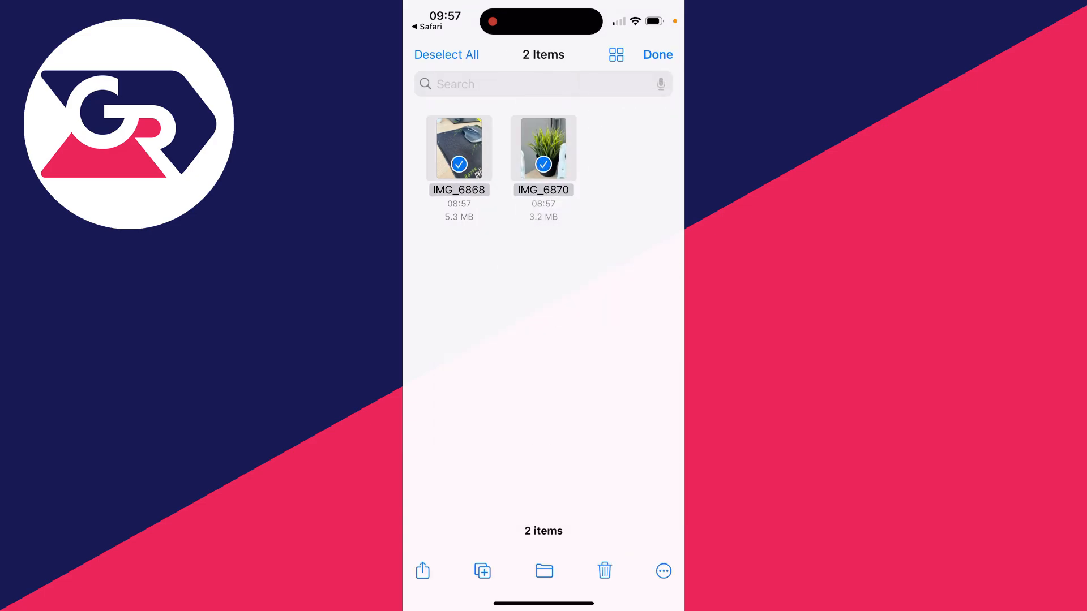
left_click(422, 571)
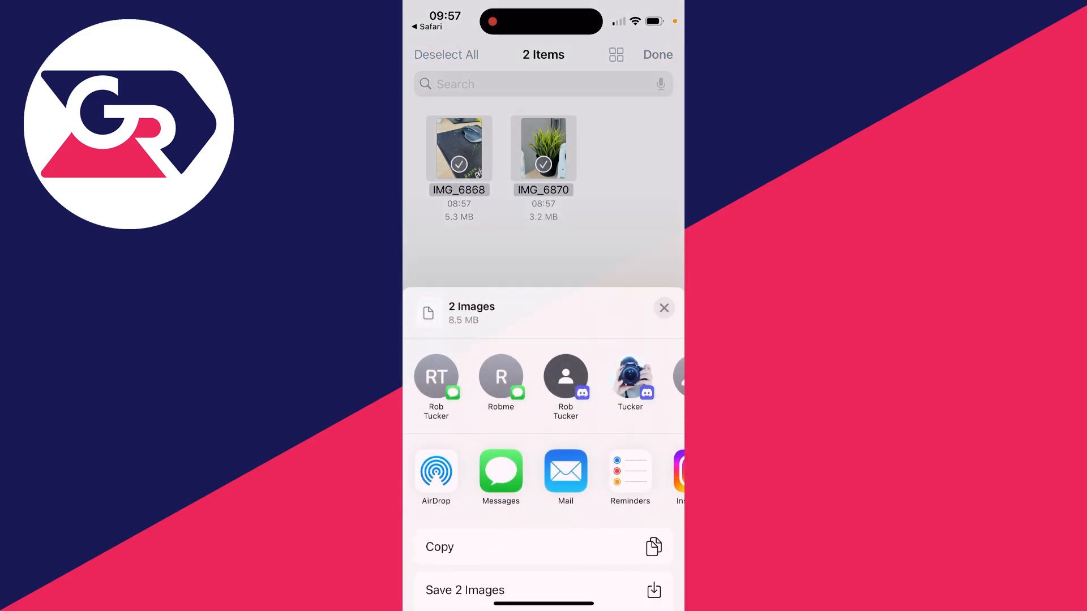